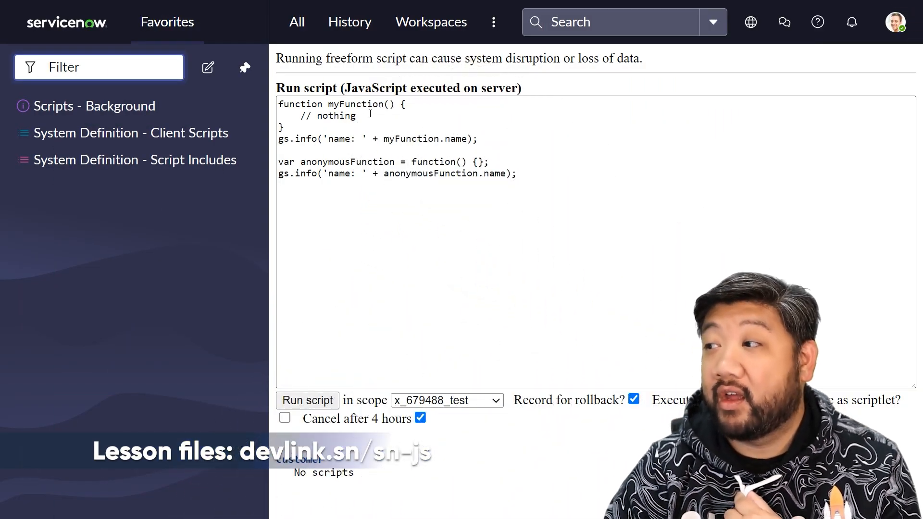
Step: Run the background script that logs myFunction and anonymousFunction via .name
double_click(355, 104)
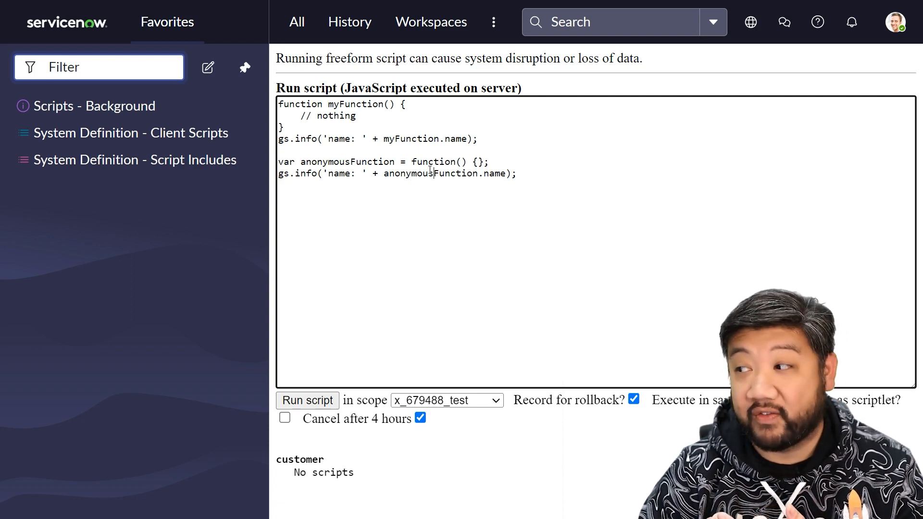
left_click(307, 401)
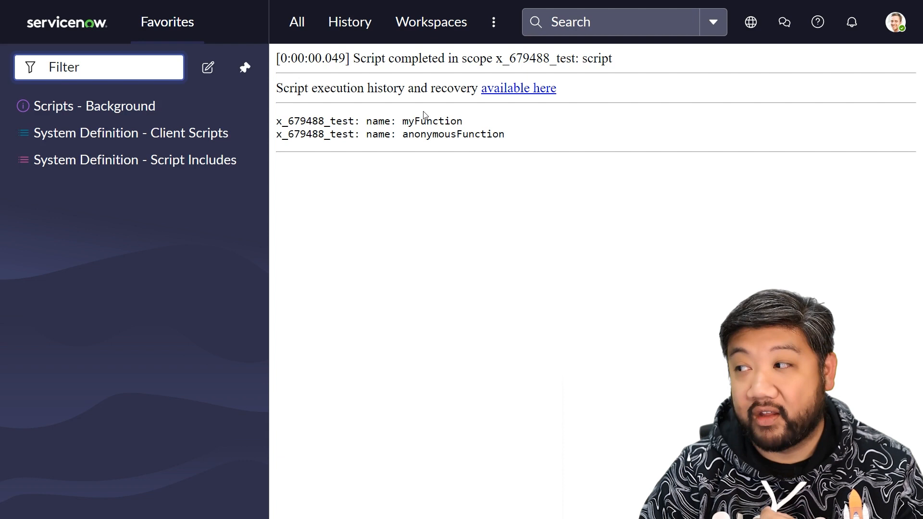
mouse_move(461, 259)
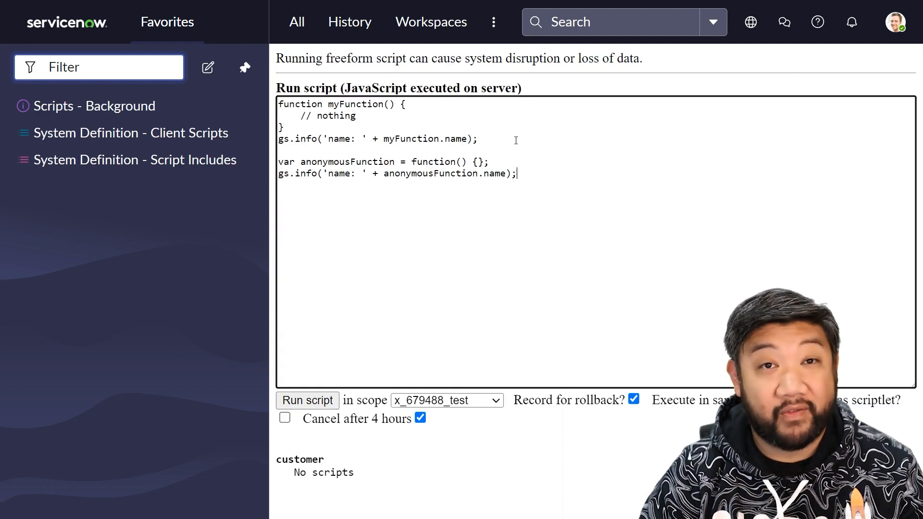
Step: Replace the script with a forEach over functionsArray and run it to log firstFunc and secondFunc
left_click_drag(280, 104, 477, 138)
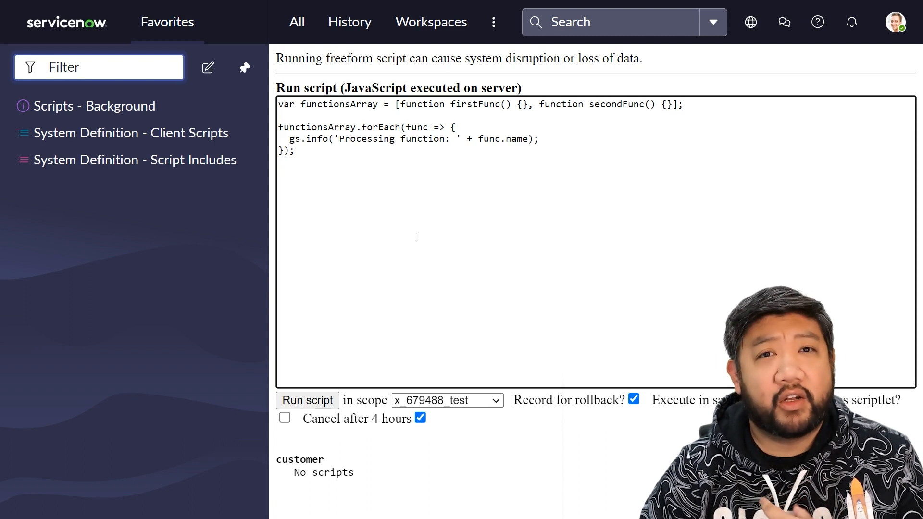
left_click(297, 150)
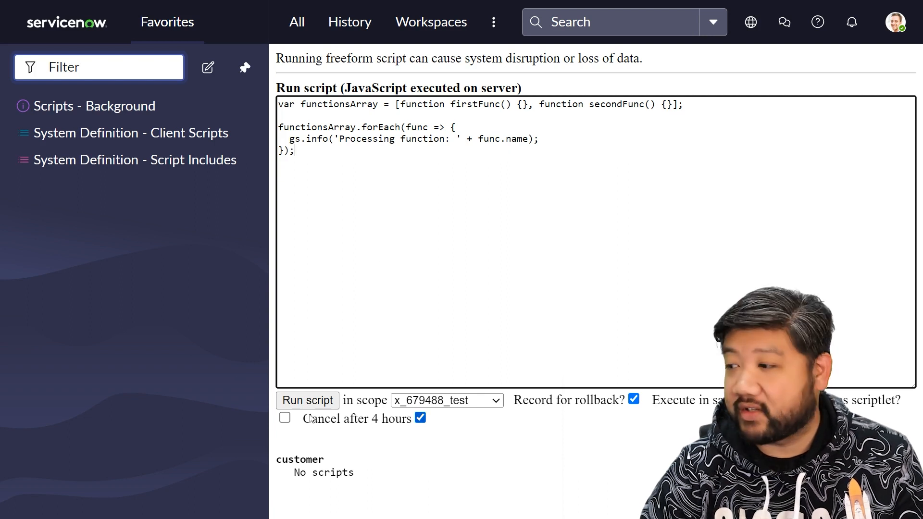
left_click(307, 400)
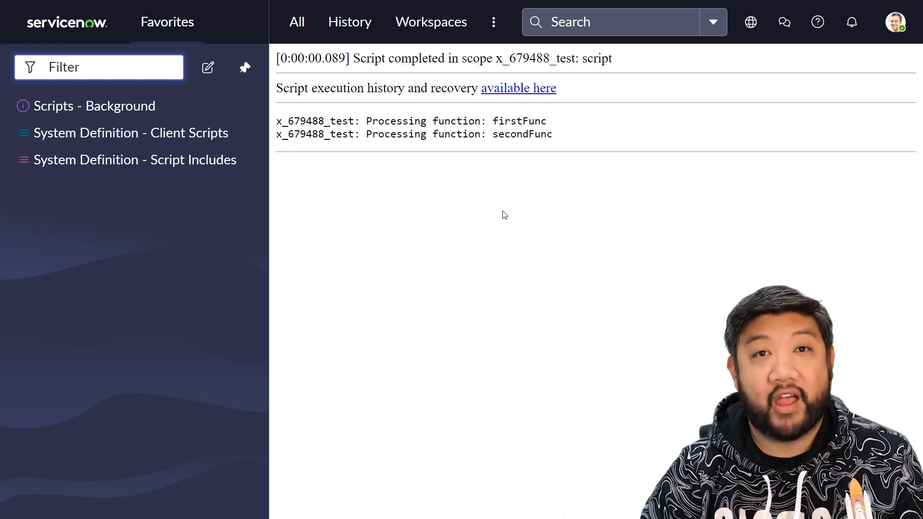